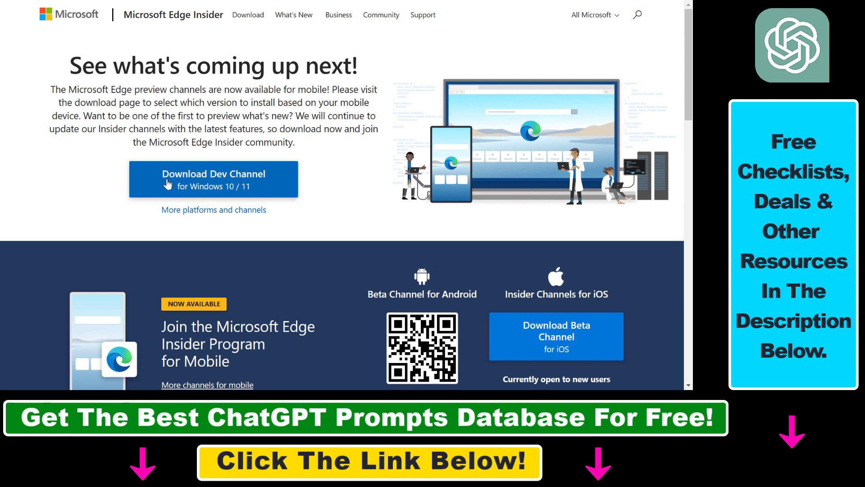
Step: Download the Edge Dev Channel for Windows 10/11 installer, accepting the license terms
scroll(down, 3)
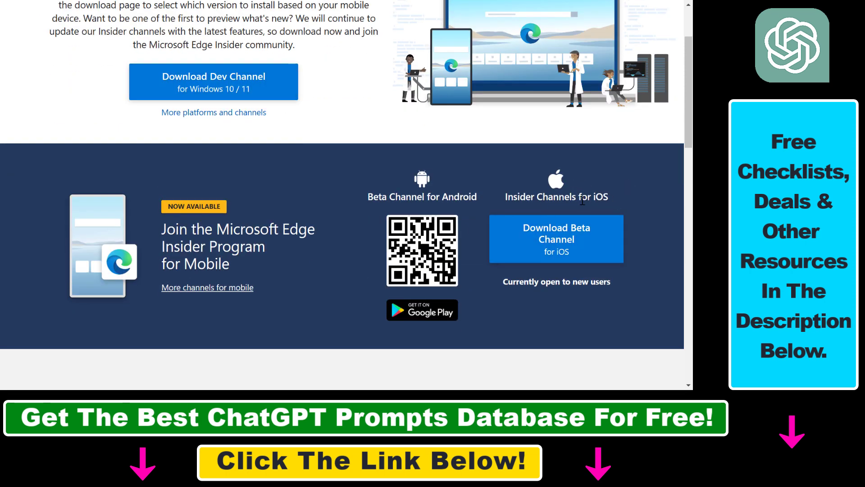
mouse_move(573, 250)
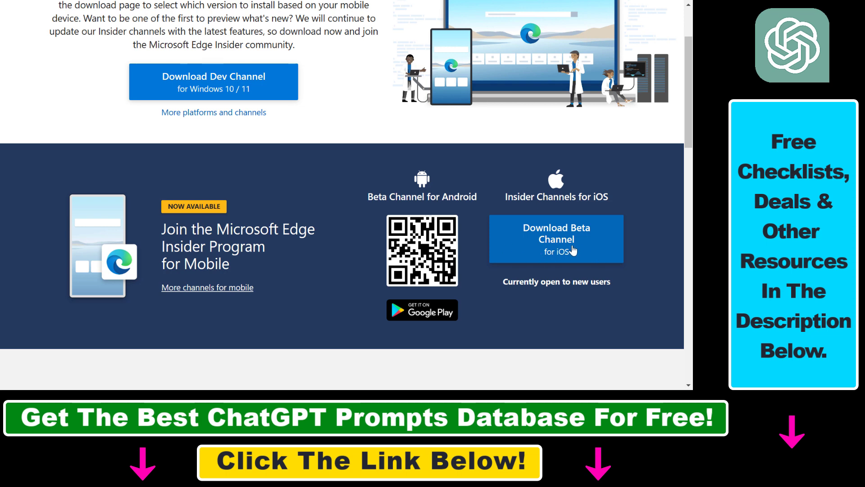
mouse_move(441, 329)
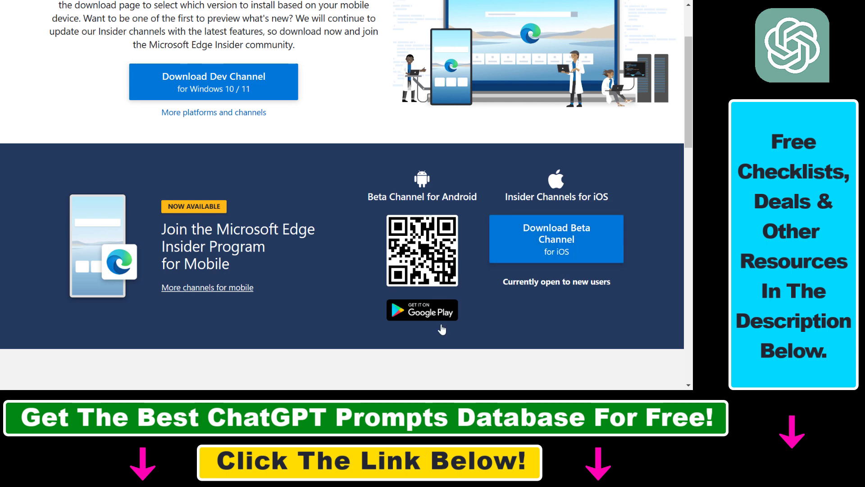
mouse_move(425, 308)
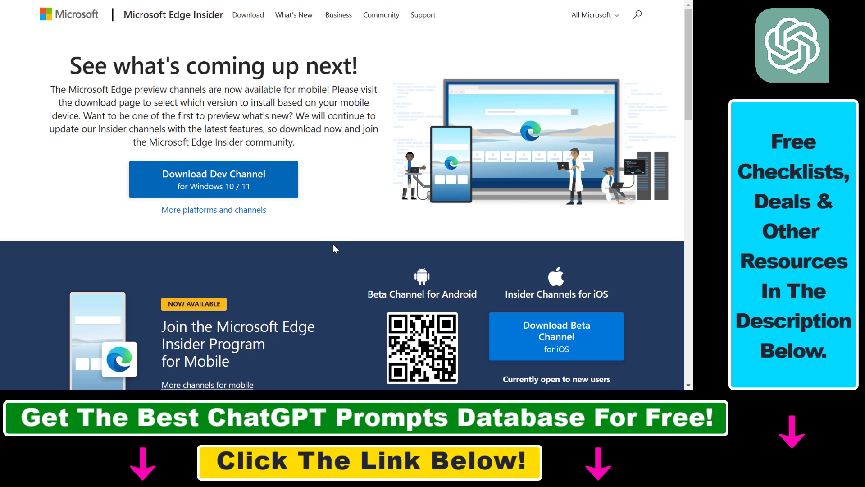
click(214, 179)
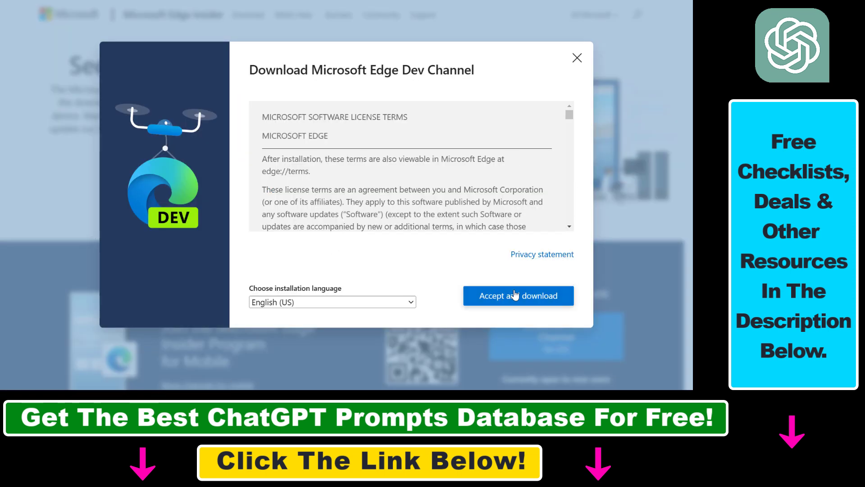
click(517, 295)
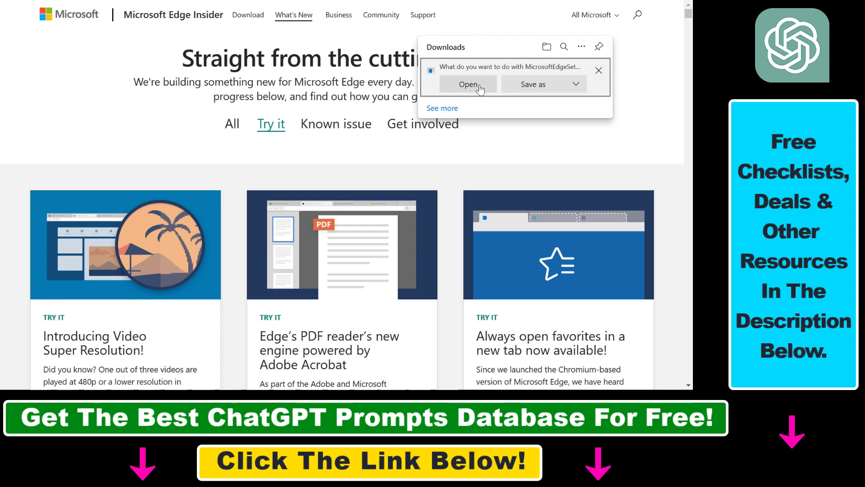
Step: Run the downloaded MicrosoftEdgeSetup file so Edge Dev shows among installed apps
click(468, 84)
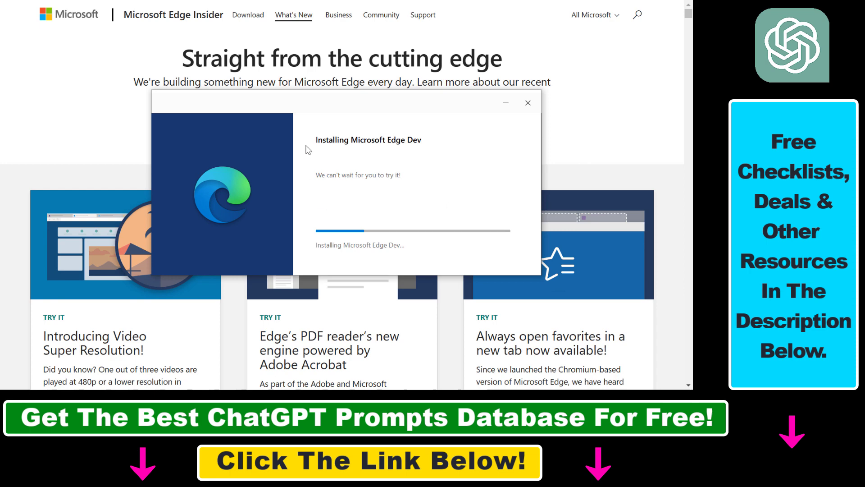
mouse_move(337, 157)
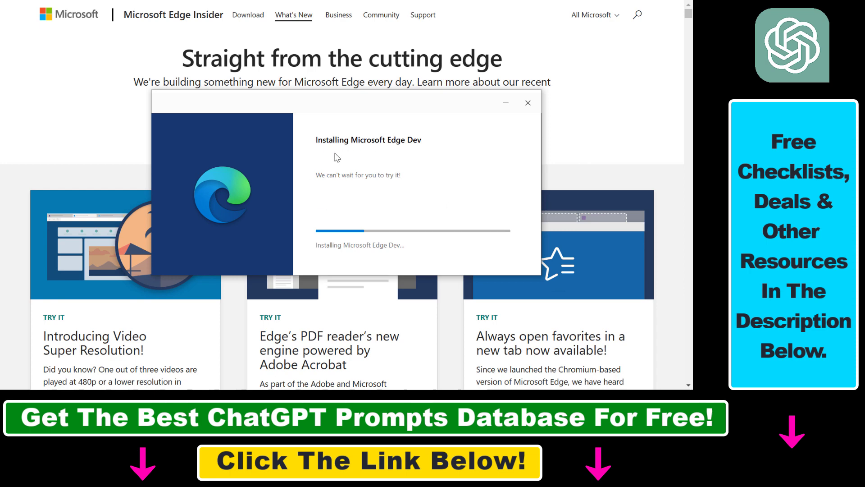
mouse_move(409, 163)
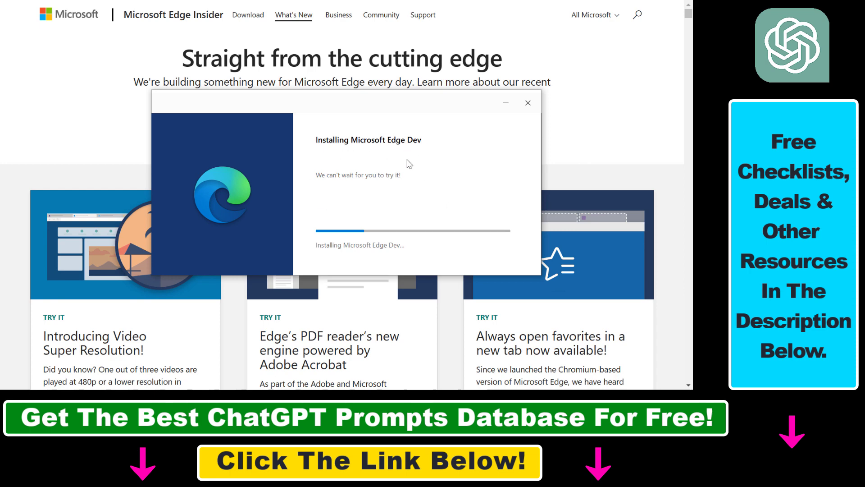
click(12, 378)
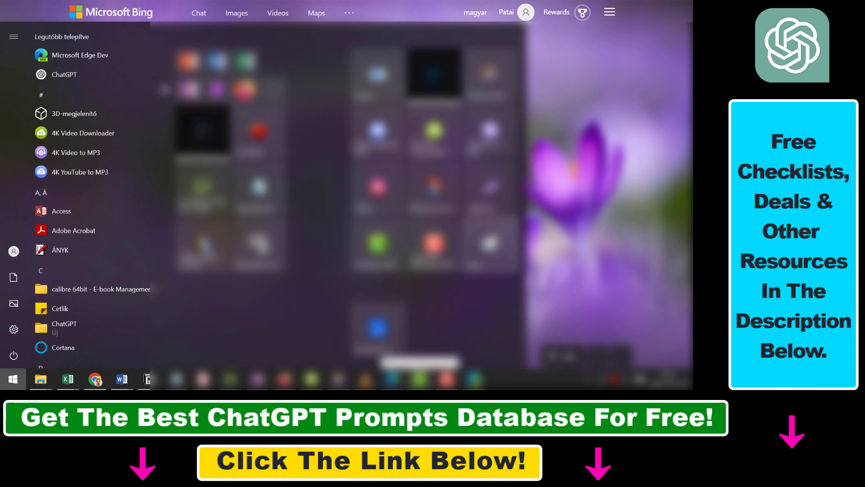
mouse_move(80, 55)
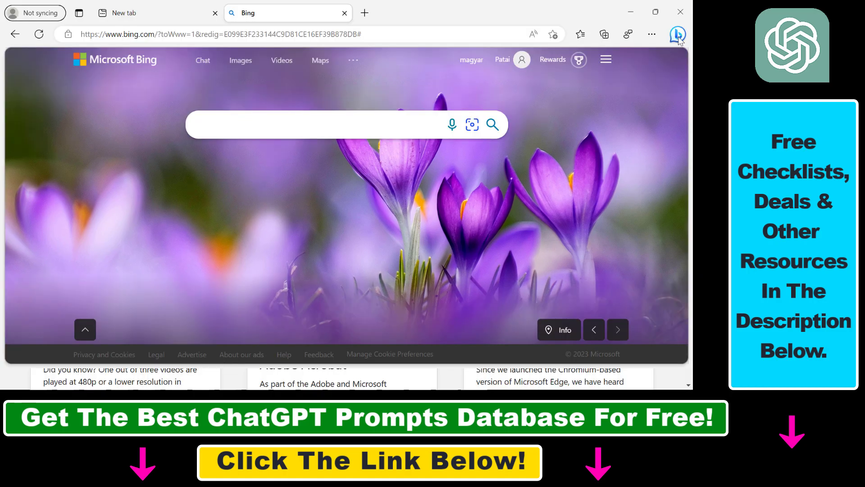
Step: Show the Discover sidebar pane beside Bing with the Bing Preview waitlist card
click(677, 34)
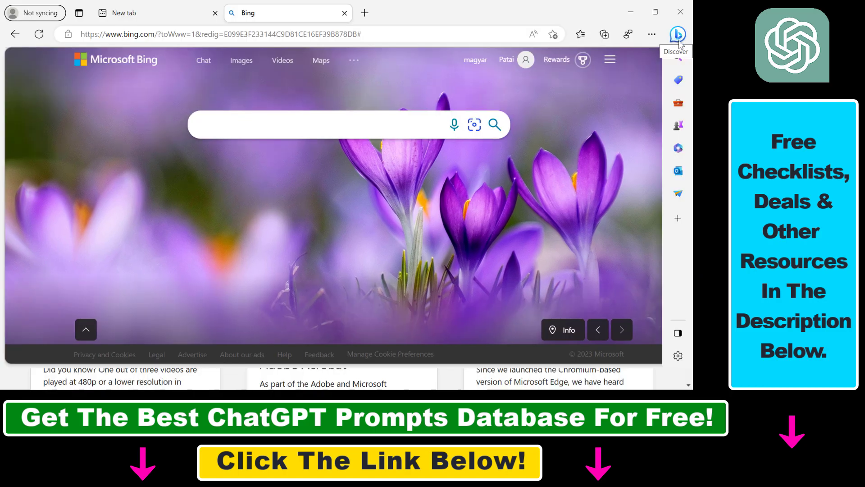
click(677, 34)
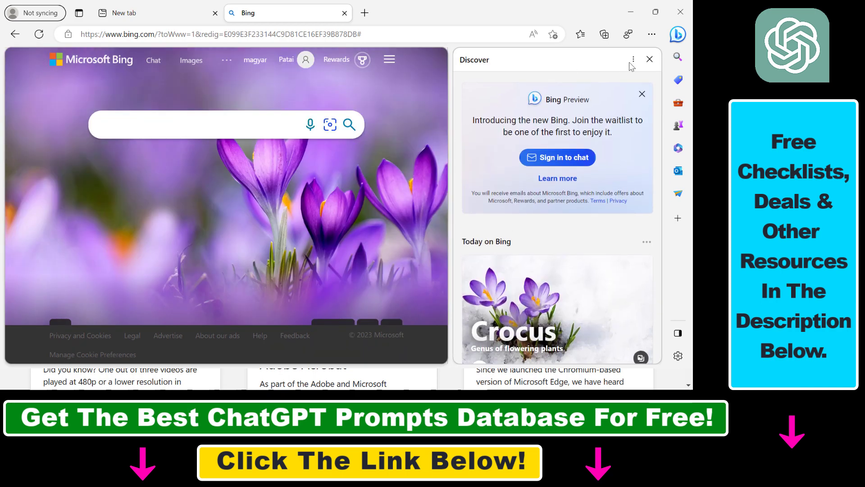
mouse_move(558, 67)
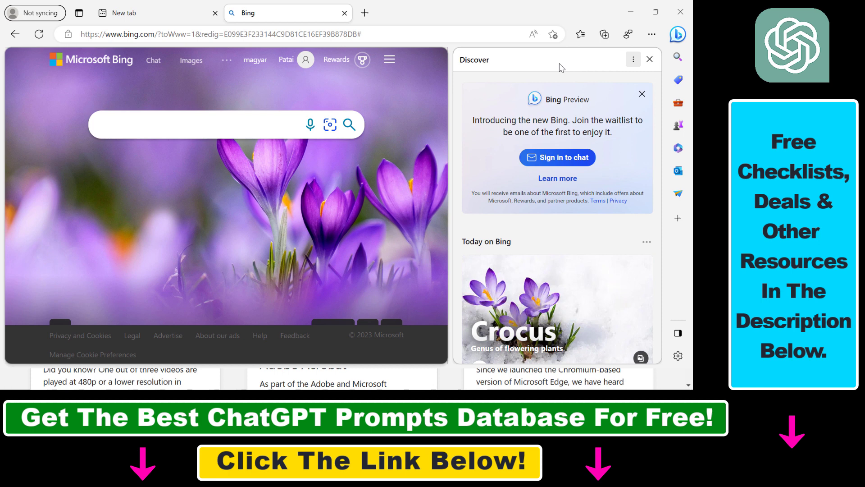
mouse_move(503, 215)
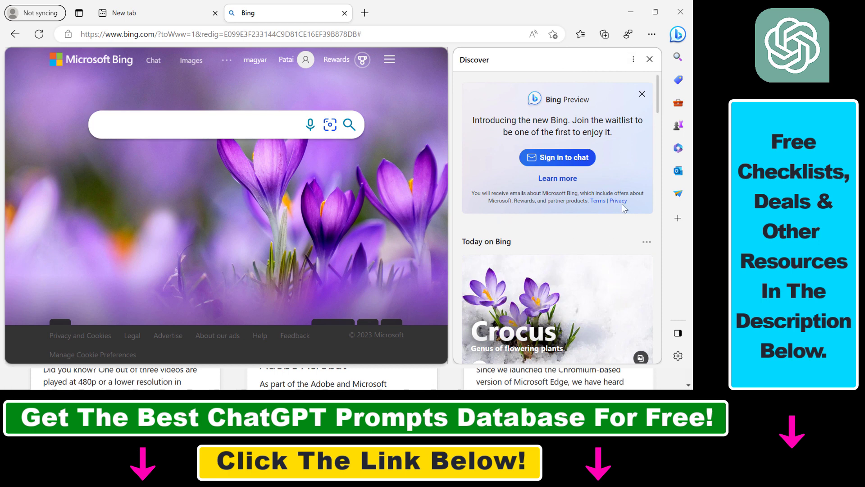
mouse_move(678, 148)
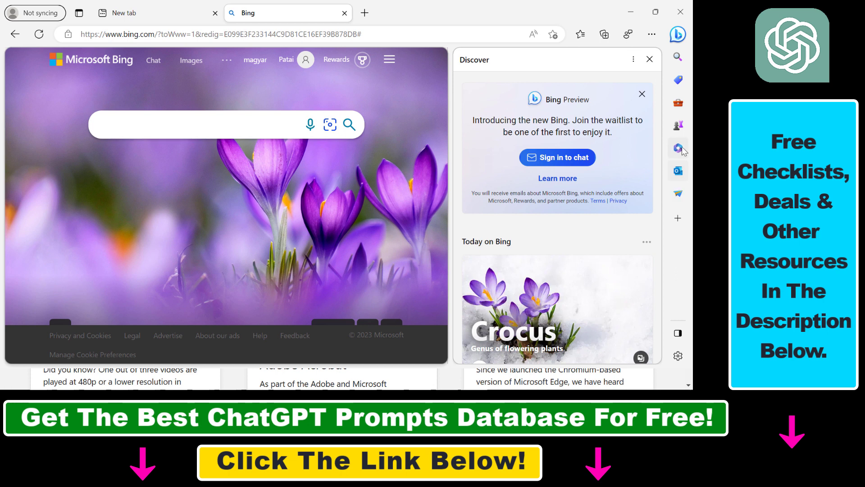
mouse_move(677, 125)
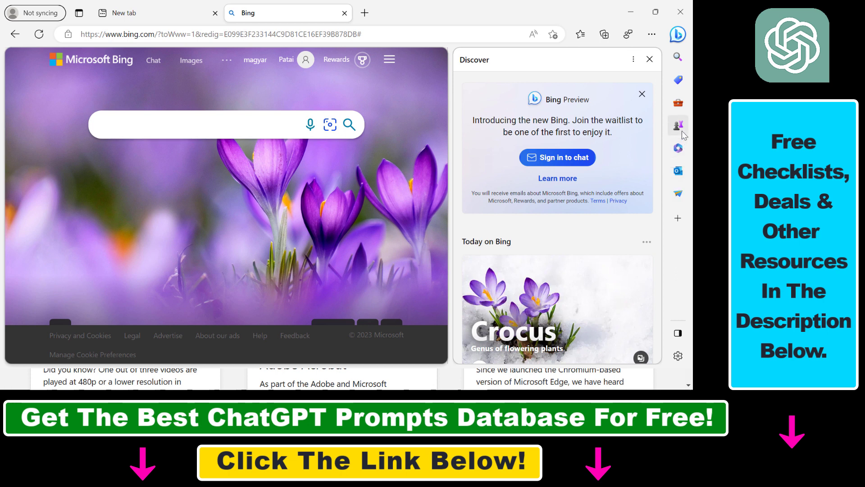
mouse_move(541, 248)
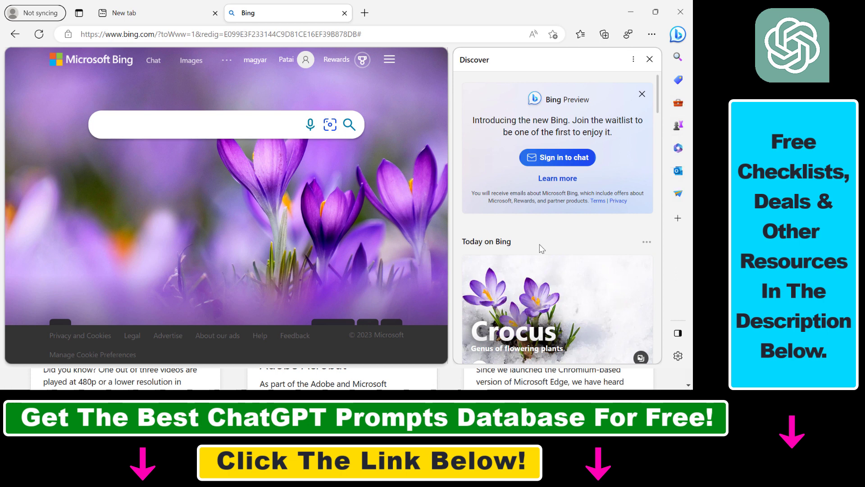